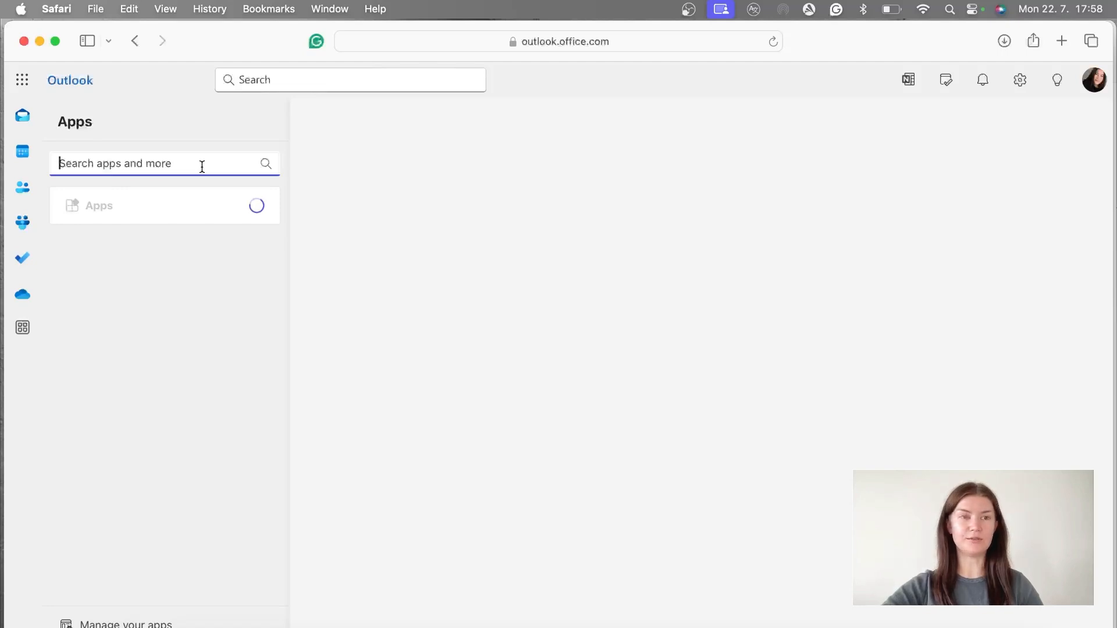
- Search the app store for 'eway-crm' and open the Best CRM for Outlook details
text(eway-crm)
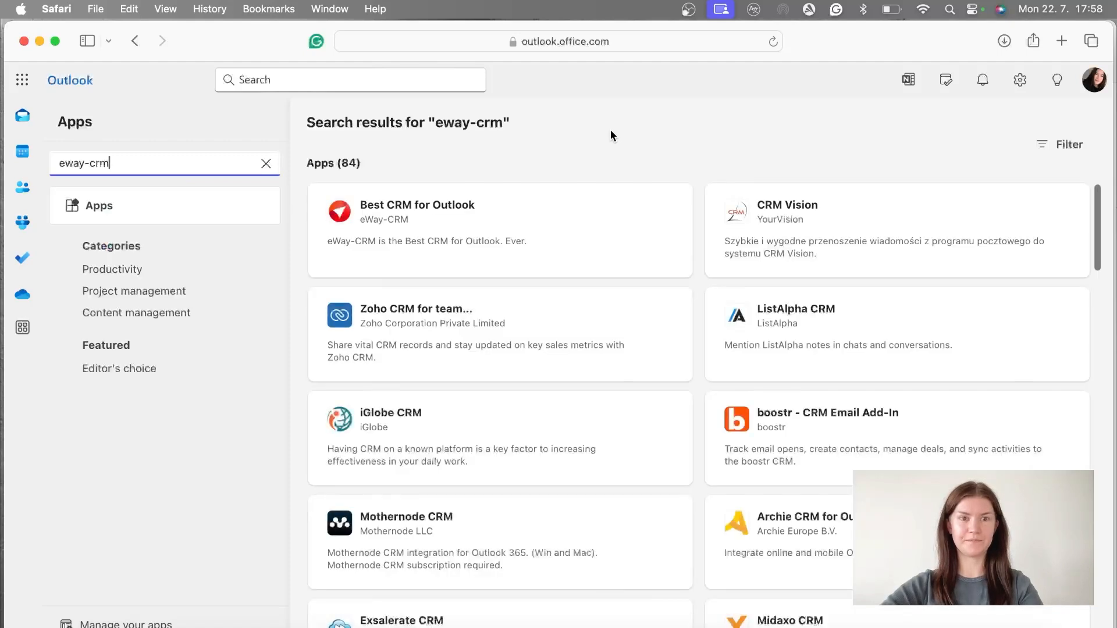
click(416, 210)
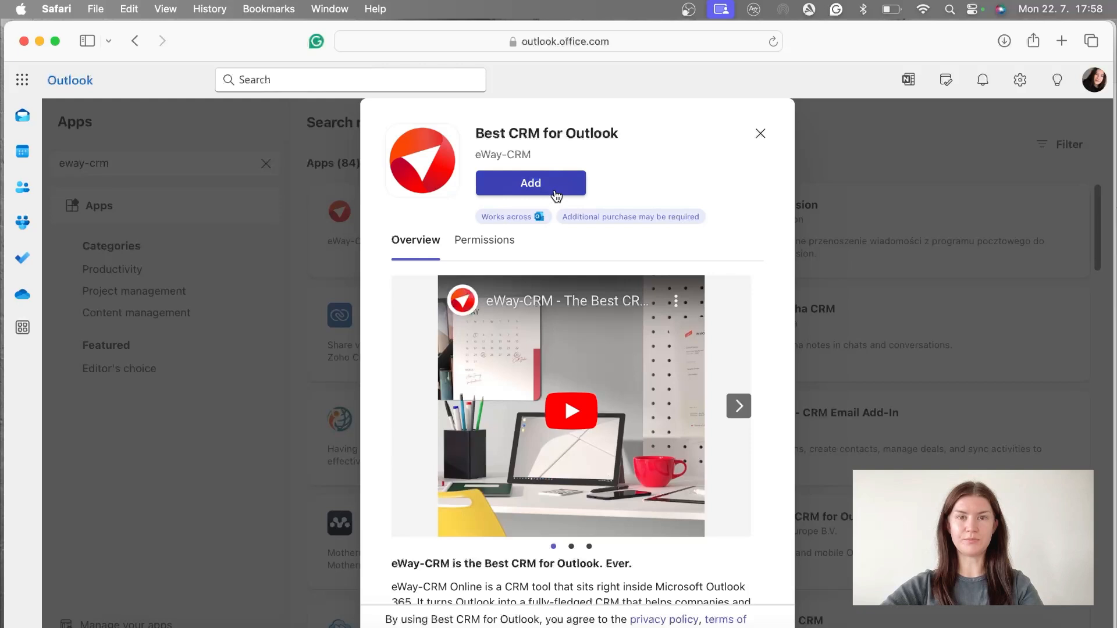
- Add Best CRM for Outlook, dismiss its welcome introduction, and return to the mailbox
click(530, 182)
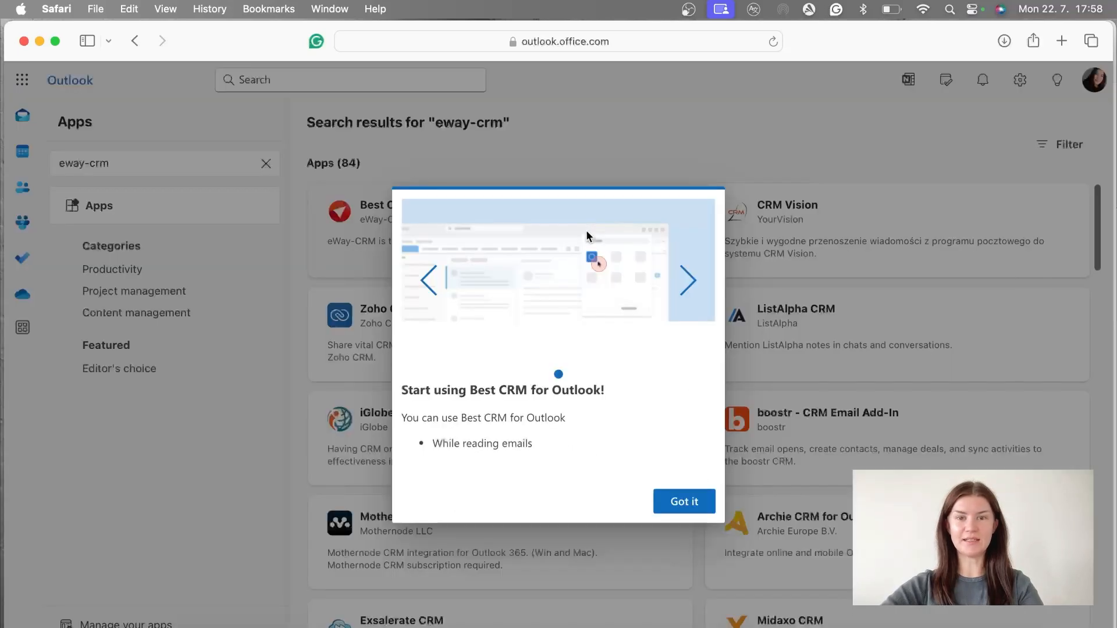
click(682, 501)
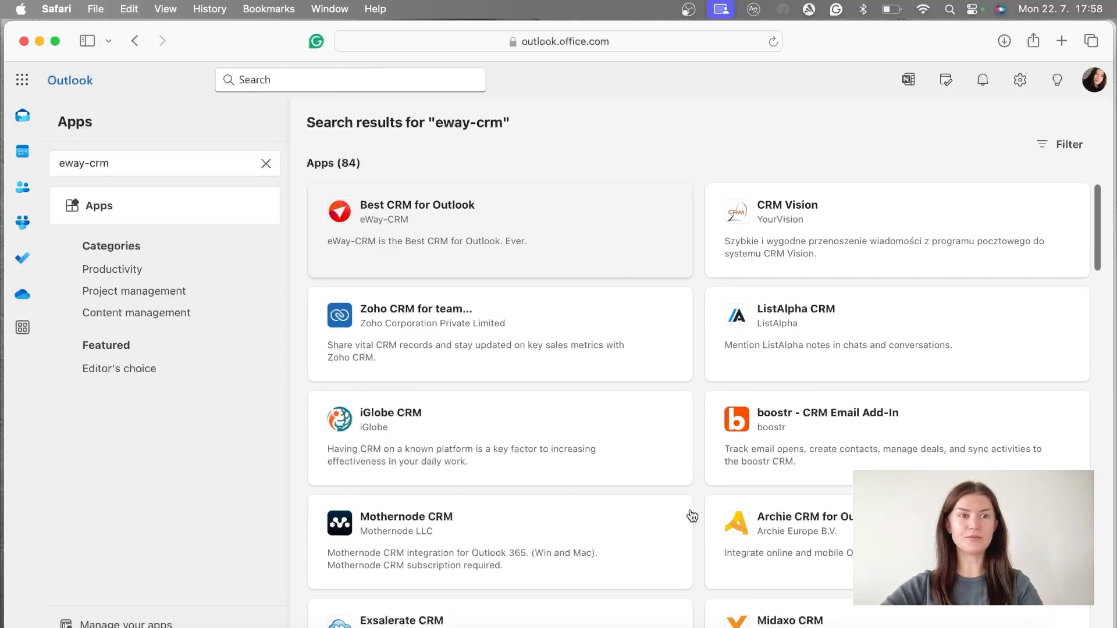
click(22, 115)
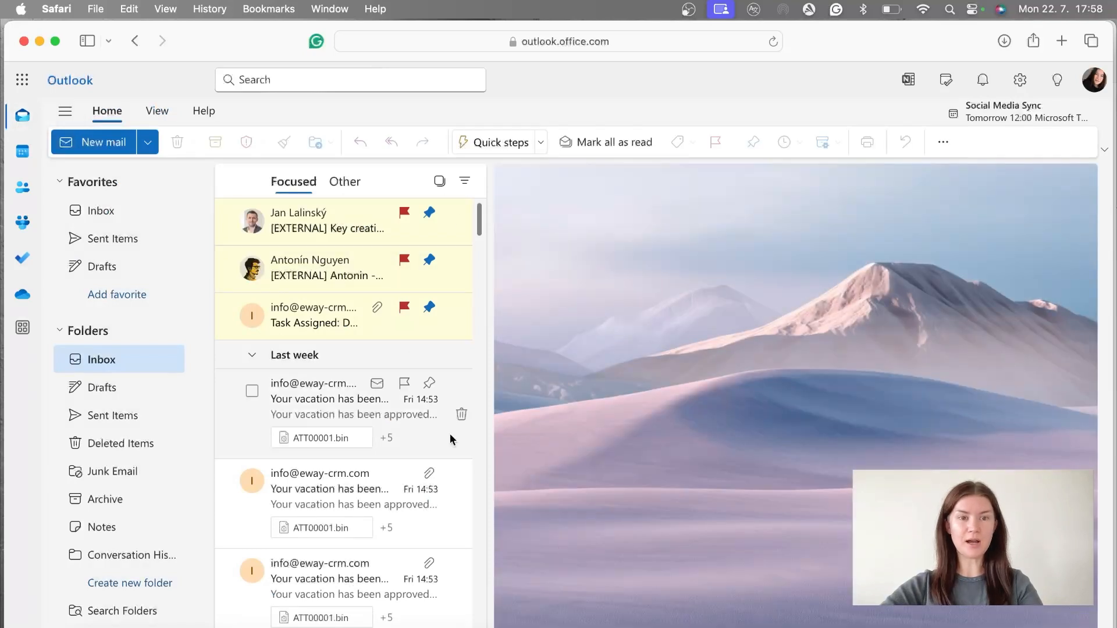
- Open the 'Your vacation has been approved' email and view its available add-ins
click(329, 399)
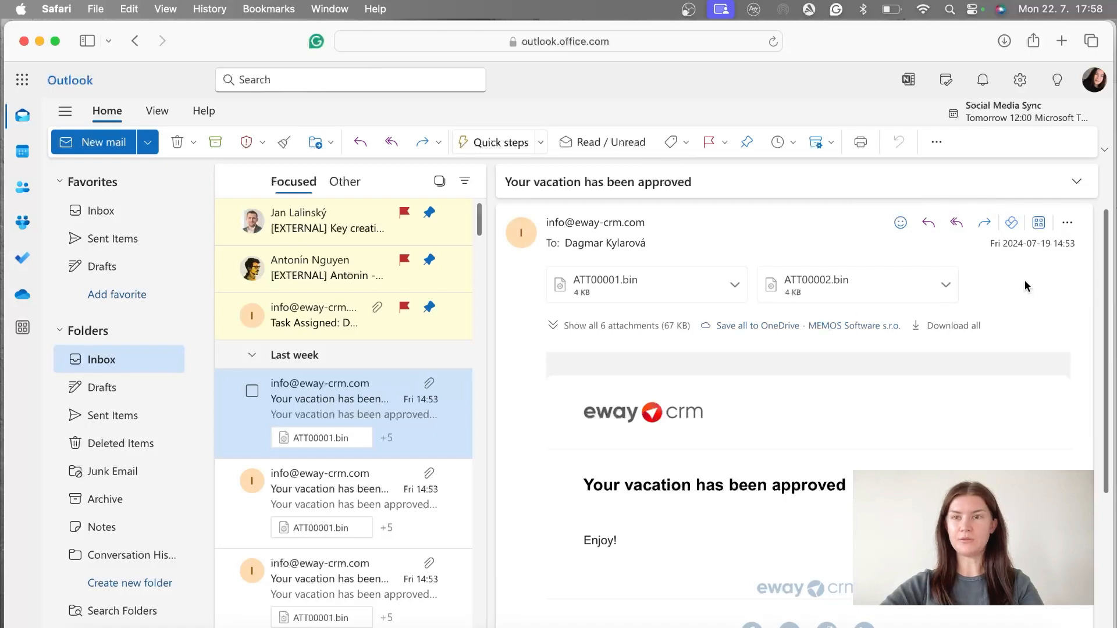
mouse_move(1038, 223)
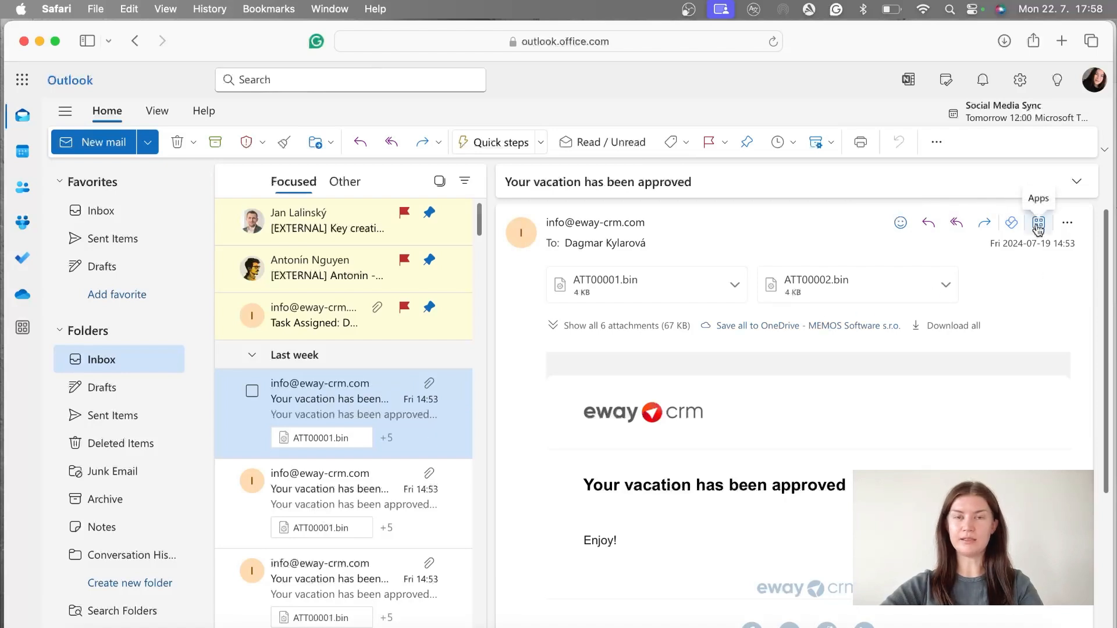
click(1038, 223)
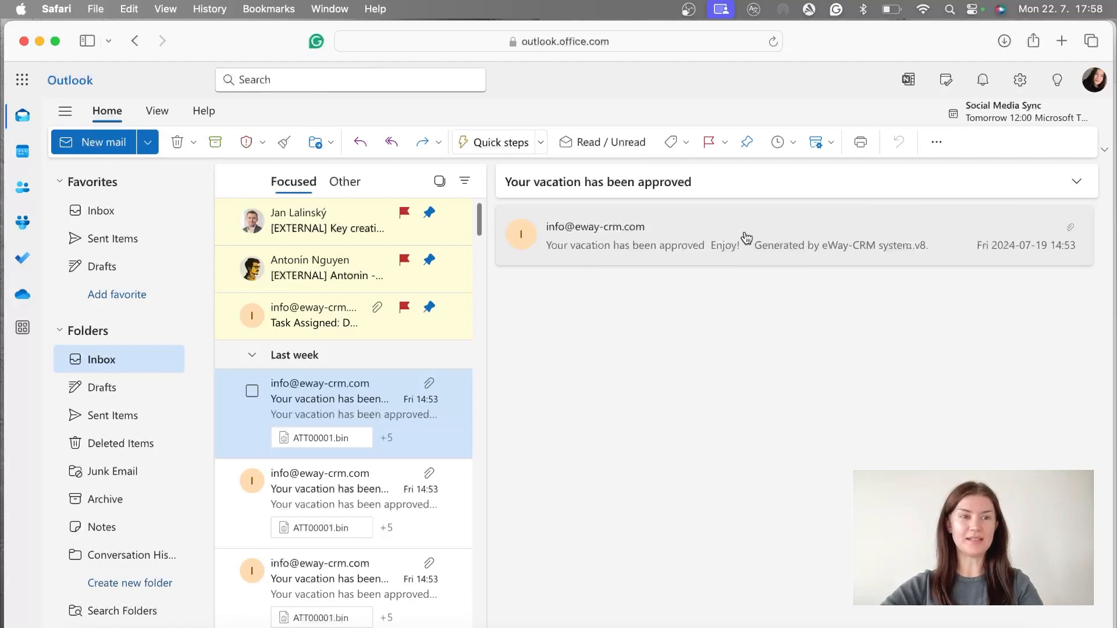
- Open Manage your apps from the Apps pane to list installed add-ins
click(22, 327)
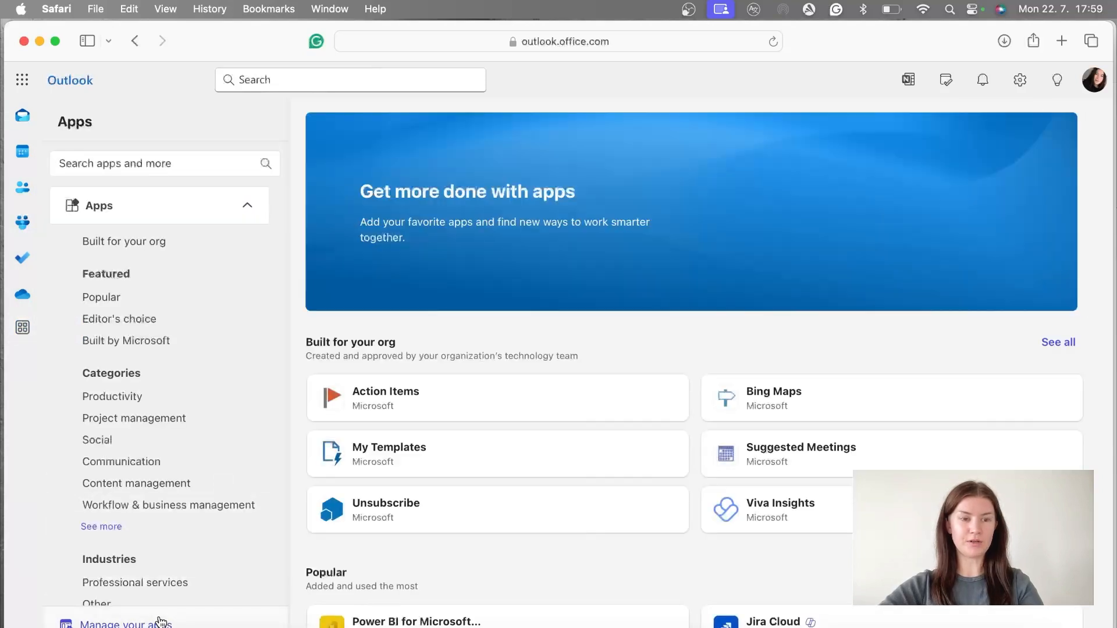
click(127, 623)
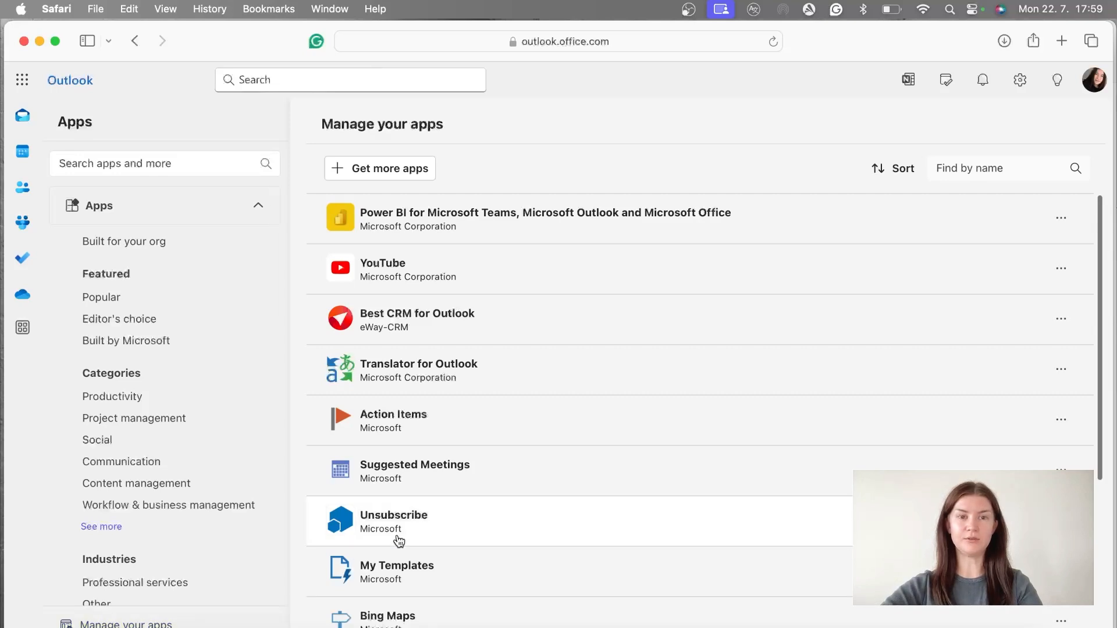
- Remove the YouTube app and confirm the removal
click(1061, 267)
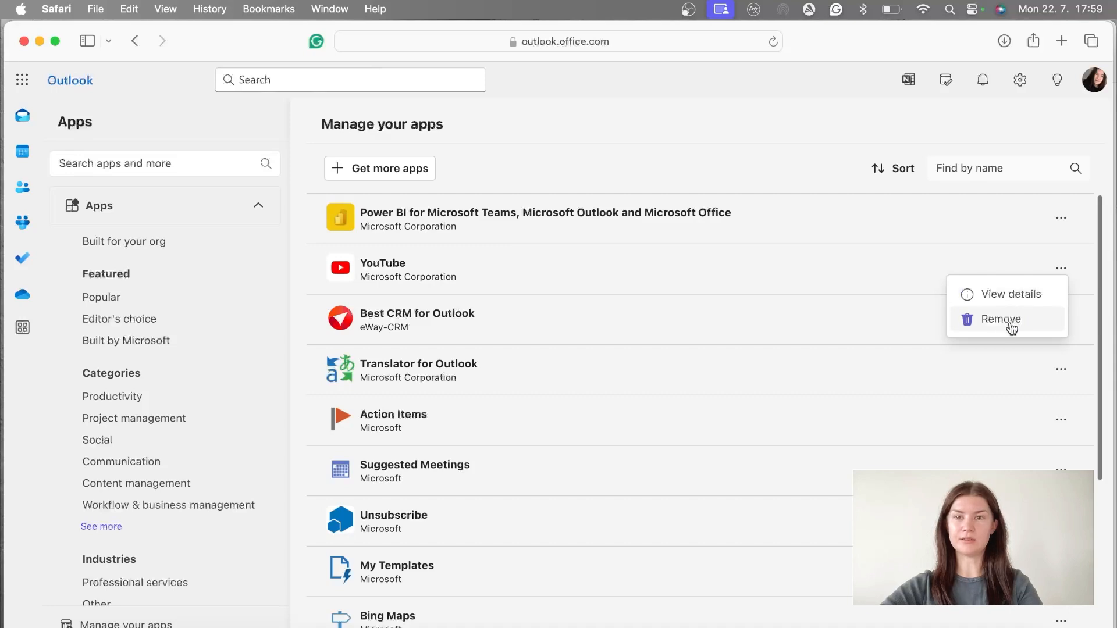
click(999, 319)
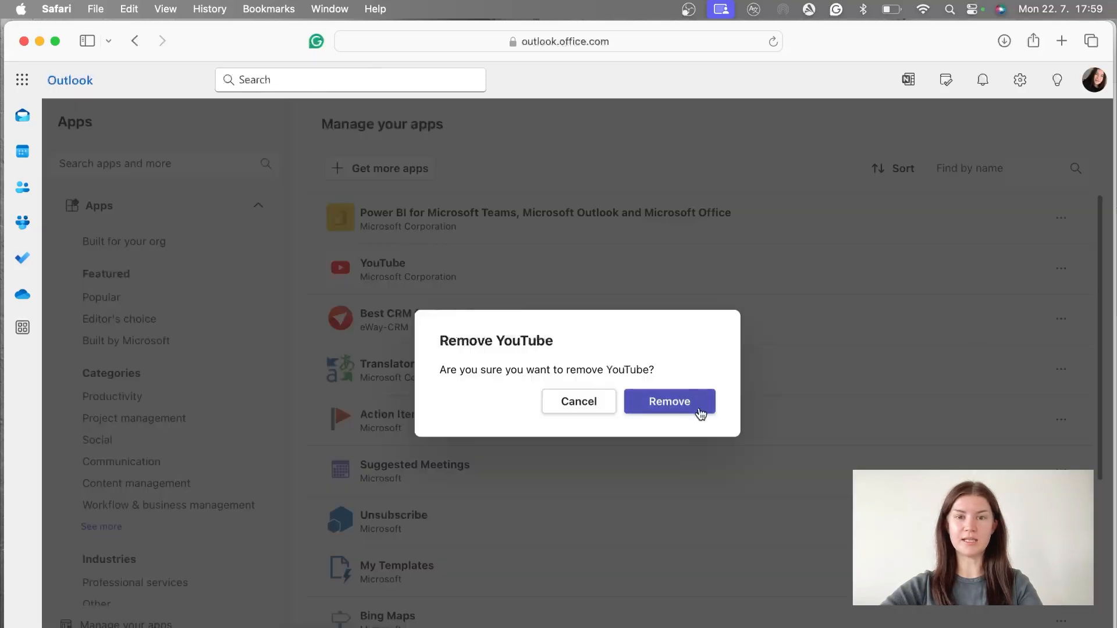
click(669, 401)
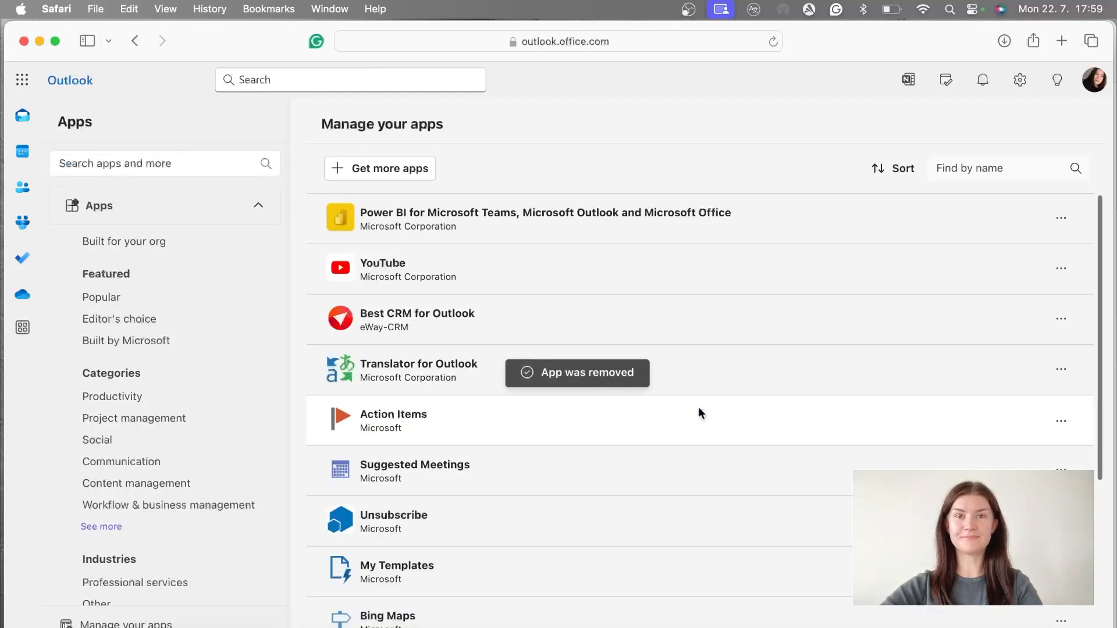